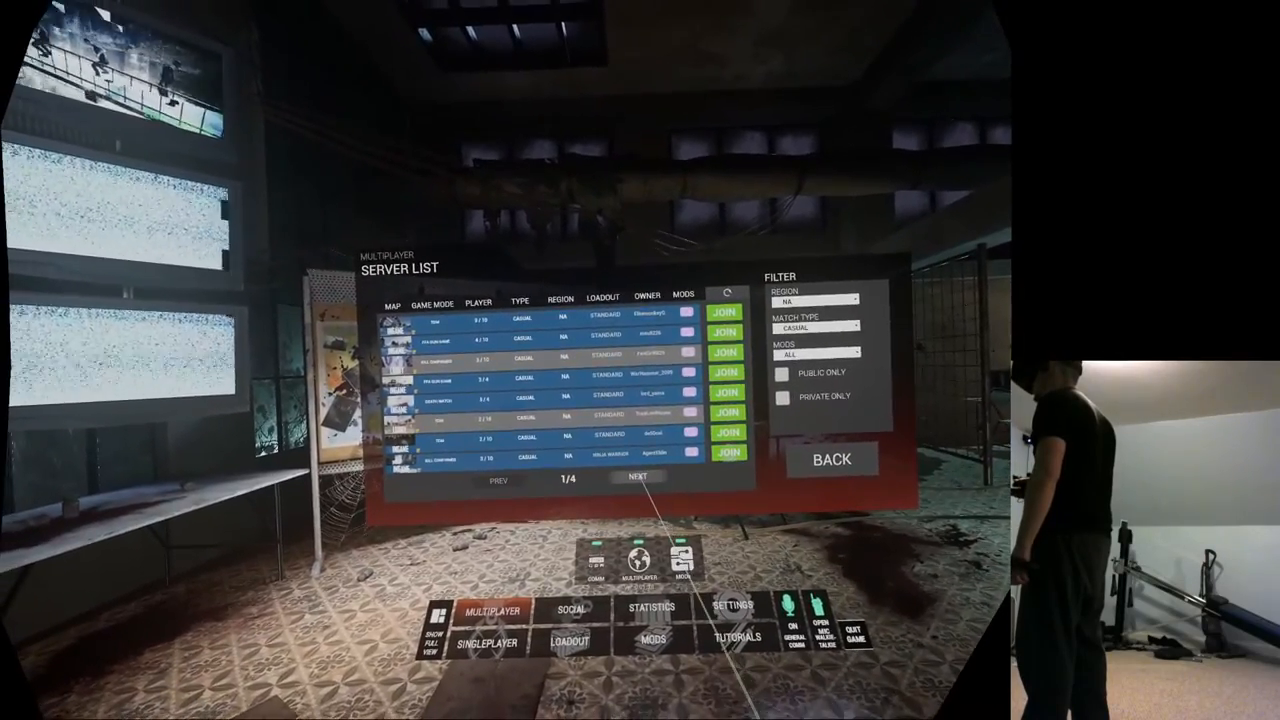
Page through the server list, back to page 1, then forward to page 3/5
click(638, 477)
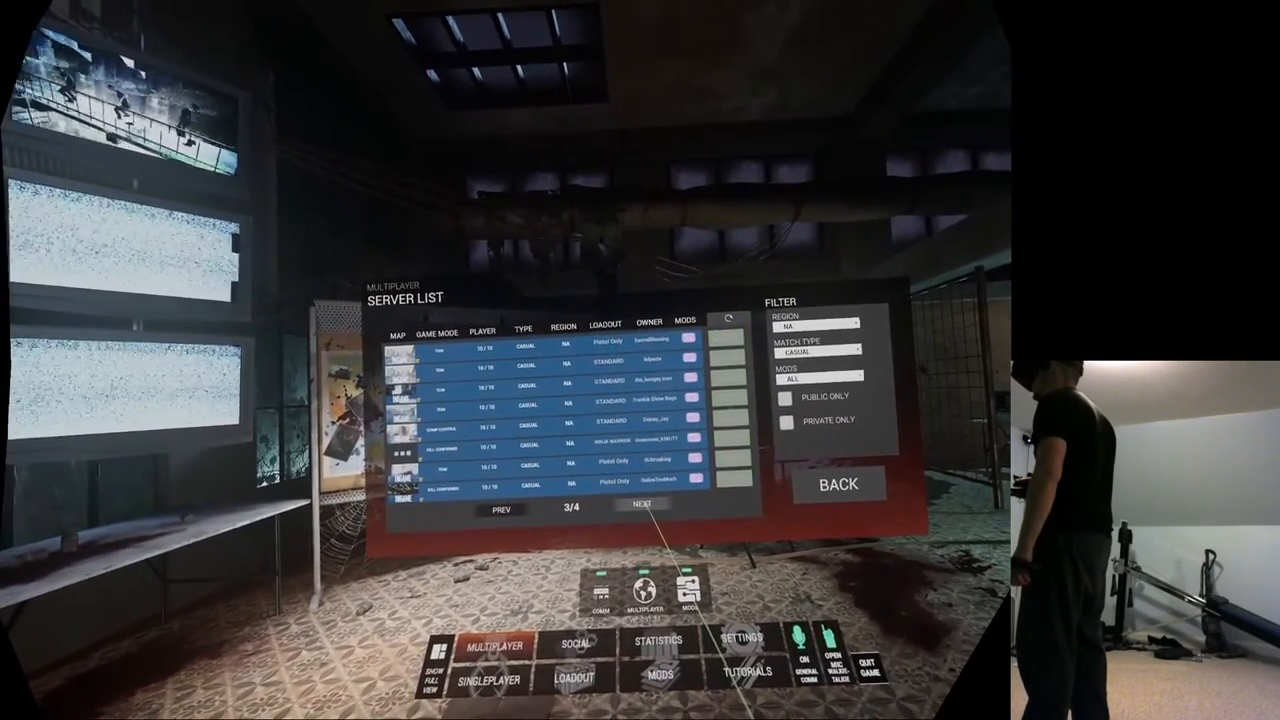
click(643, 510)
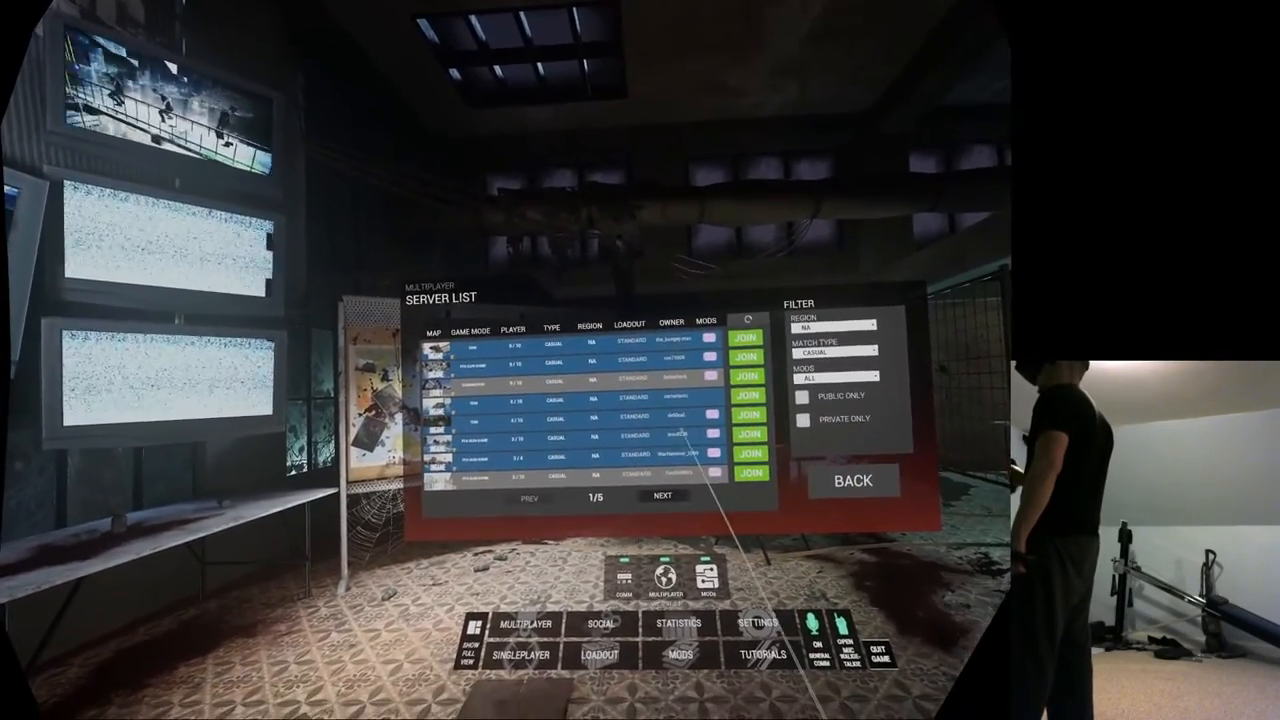
click(662, 495)
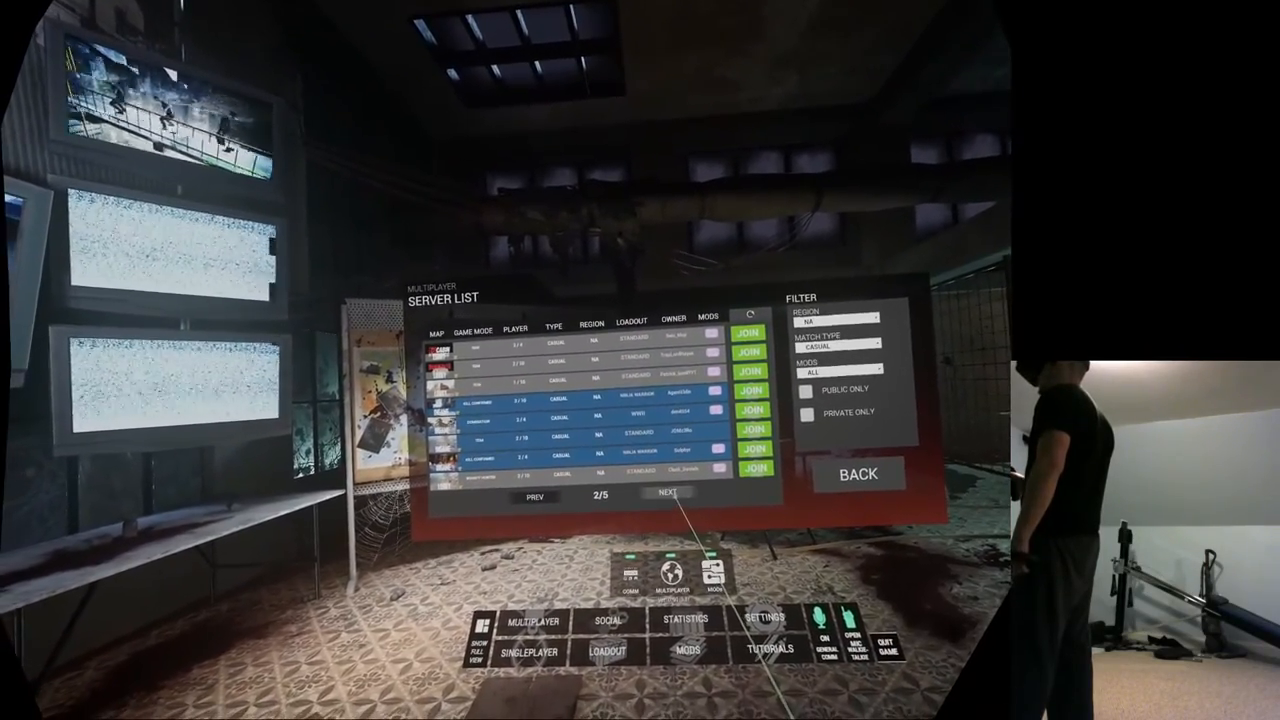
click(669, 491)
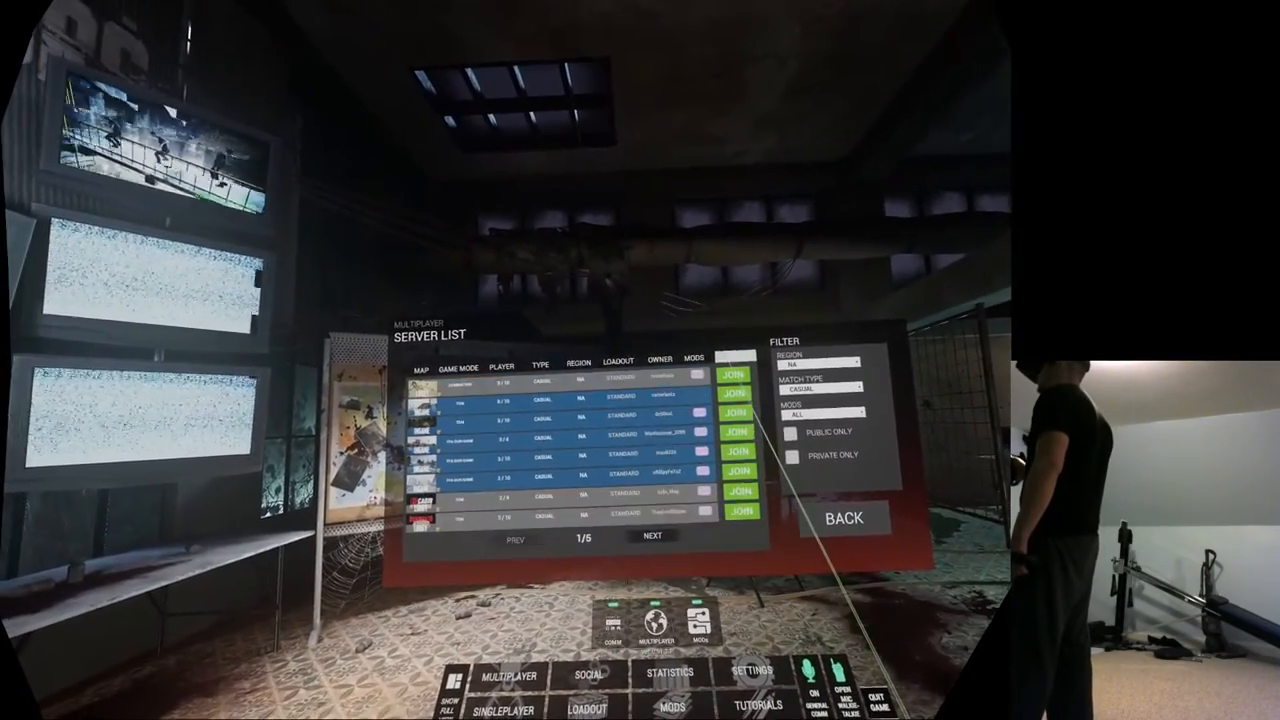
click(651, 535)
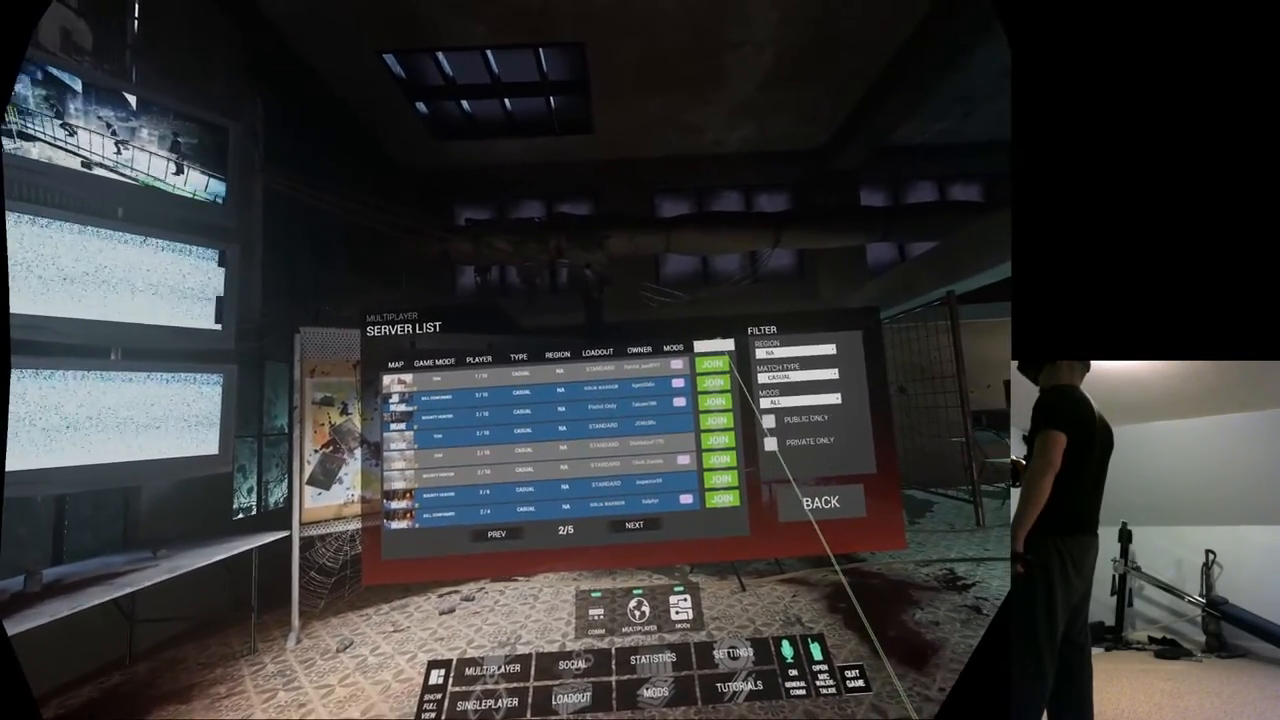
click(631, 525)
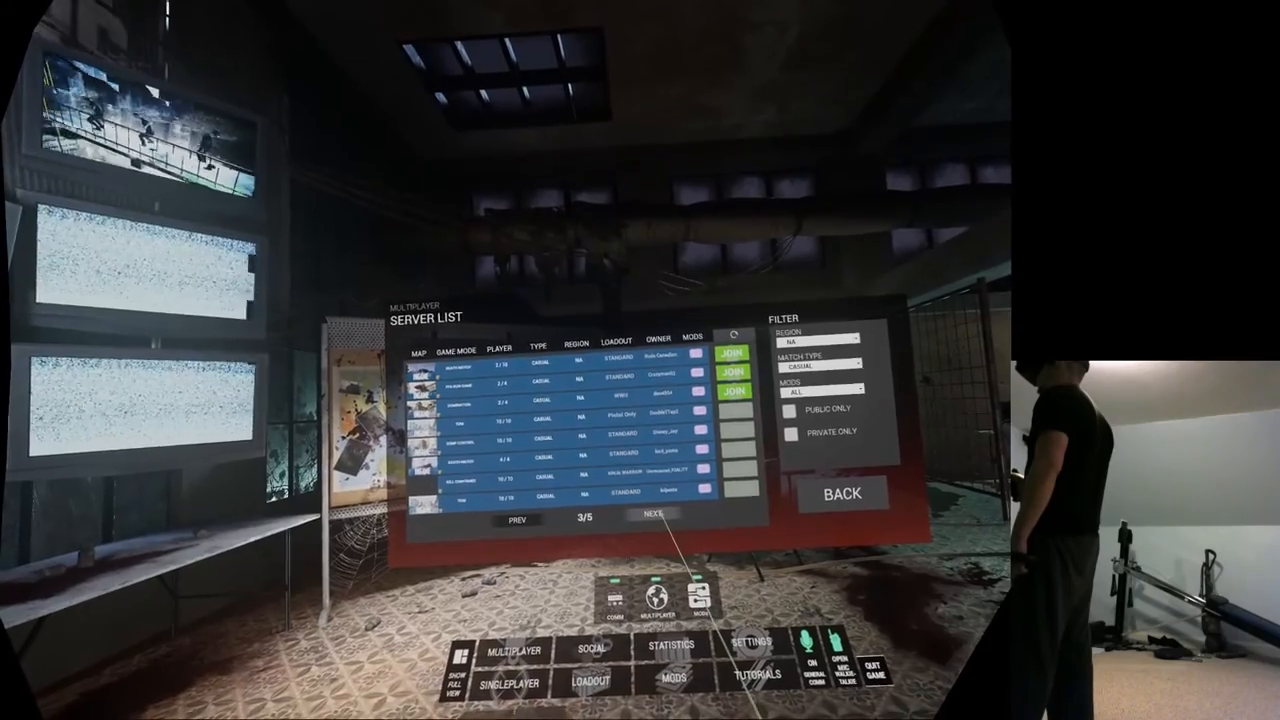
click(654, 514)
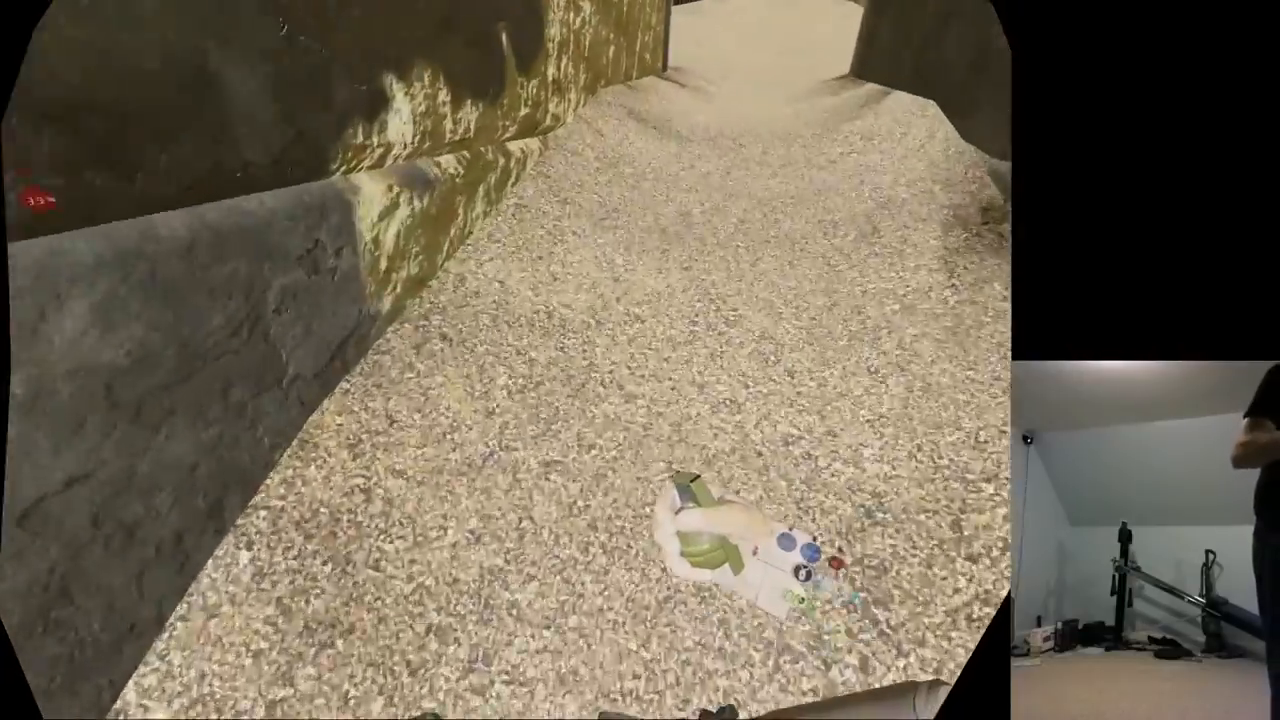
mouse_move(640, 360)
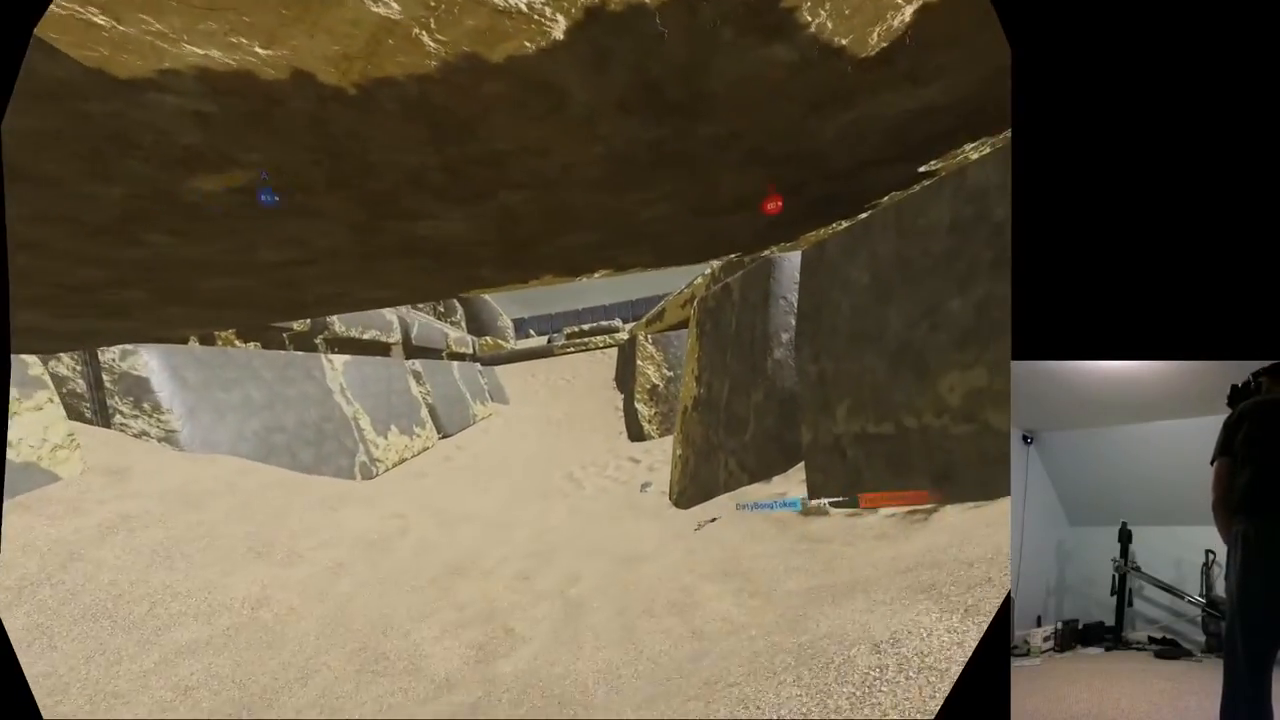
mouse_move(640, 360)
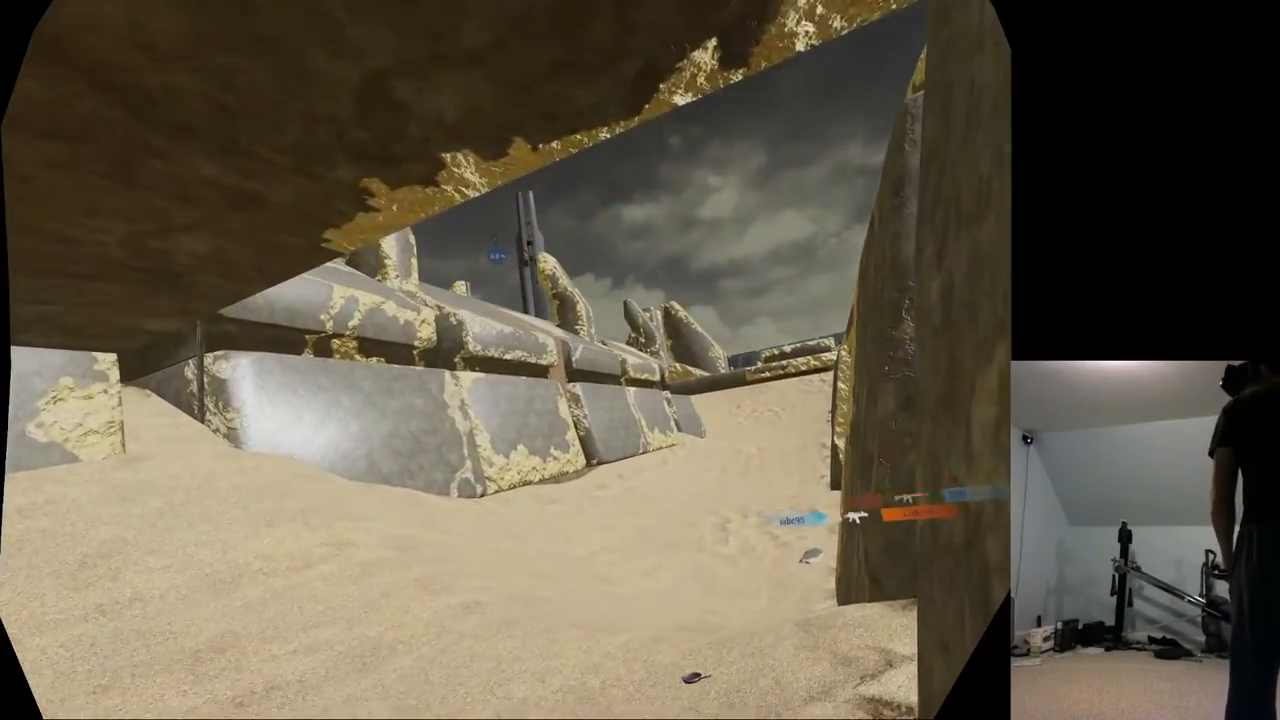